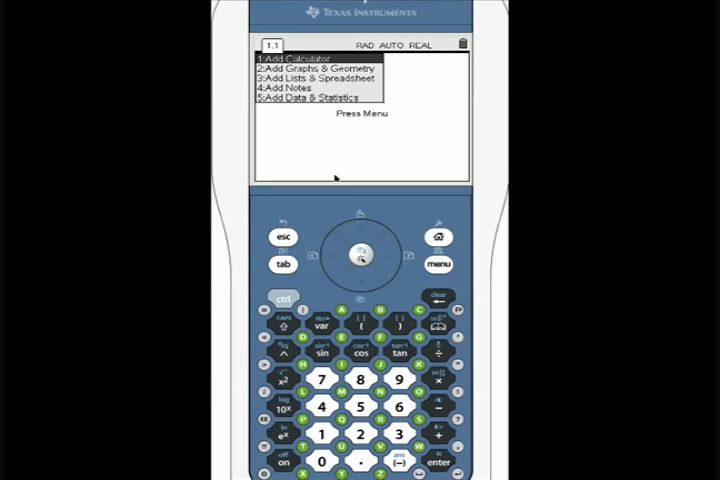
Step: Add a Lists & Spreadsheet page to the document from the menu
left_click(325, 78)
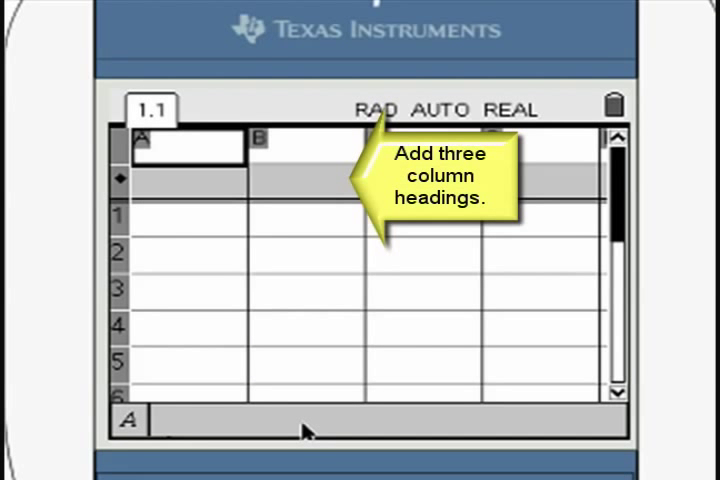
Step: Name the spreadsheet columns coin1, coin2 and results
type("coin")
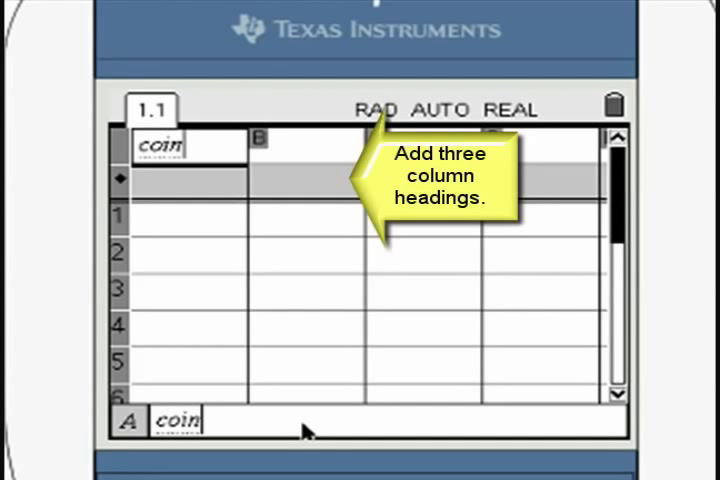
type("1")
left_click(307, 146)
type("coi")
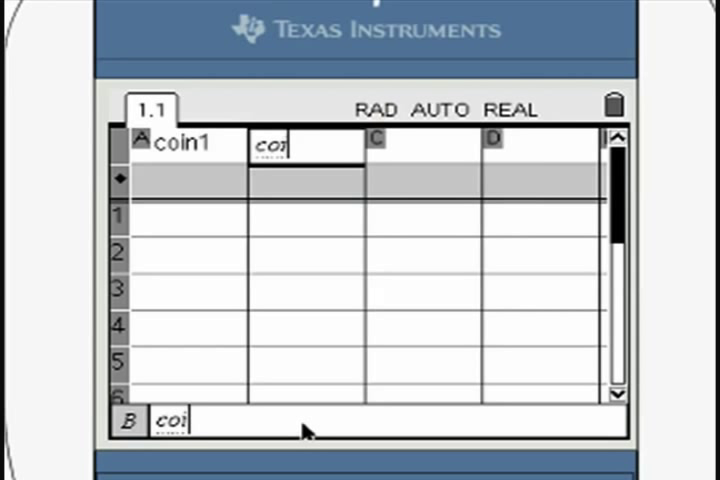
type("n2")
left_click(423, 145)
type("results")
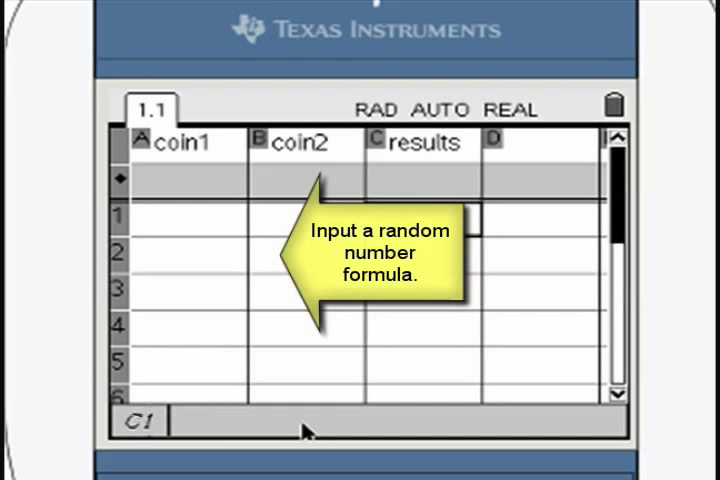
Step: Enter =int(rand()) in cell A1 of coin1 and start filling it down the column
left_click(180, 222)
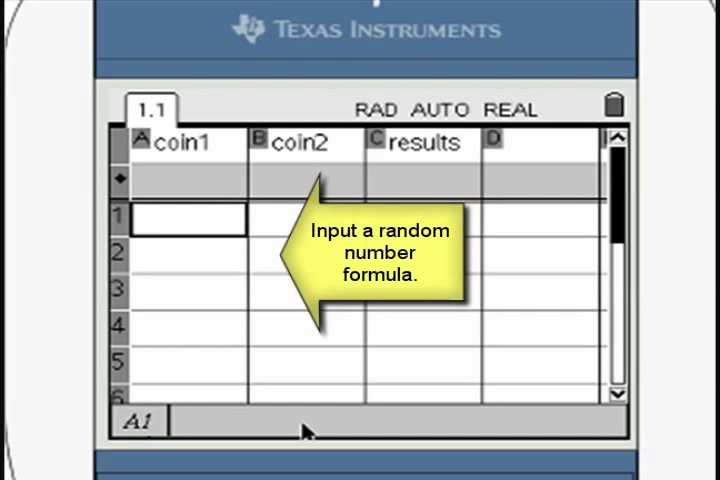
type("=int(rand)")
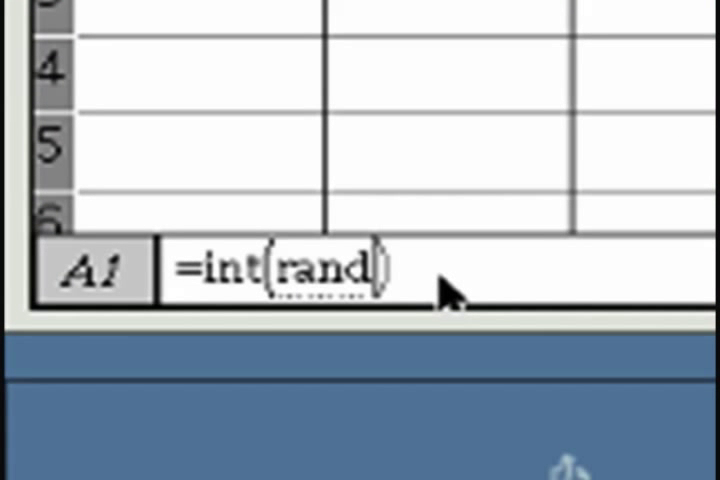
type("()")
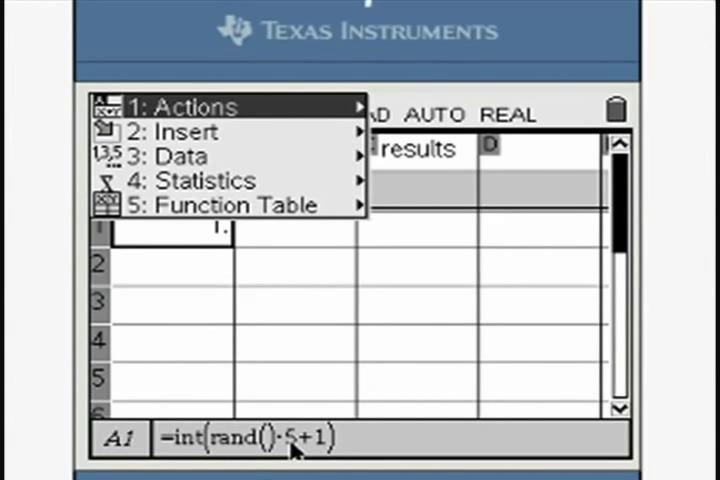
left_click(170, 156)
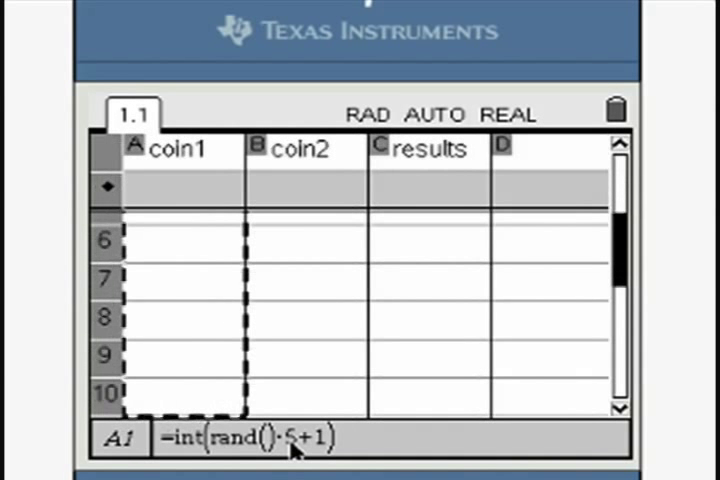
Step: Begin the results formula as coin1+ in column C's formula cell
scroll("down", 3)
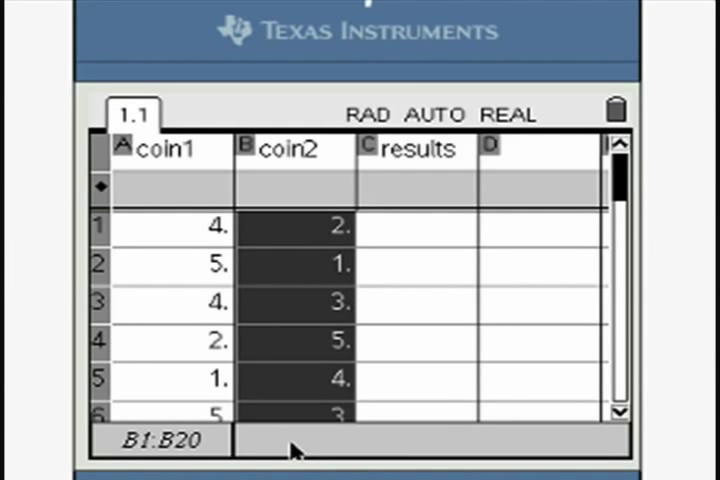
left_click(415, 190)
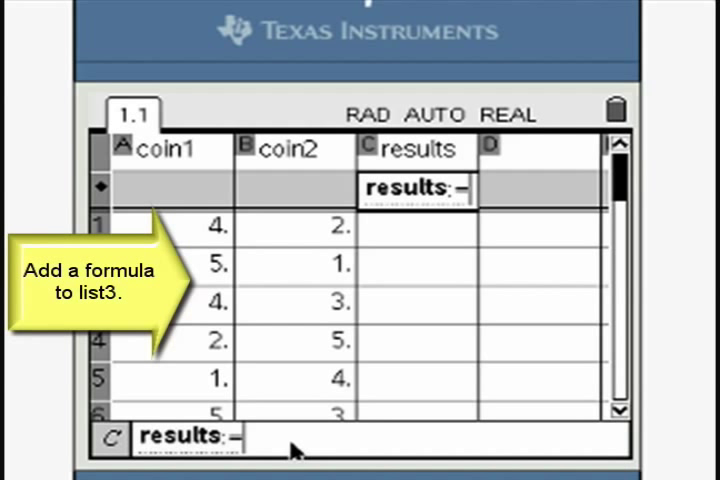
type("coin1+")
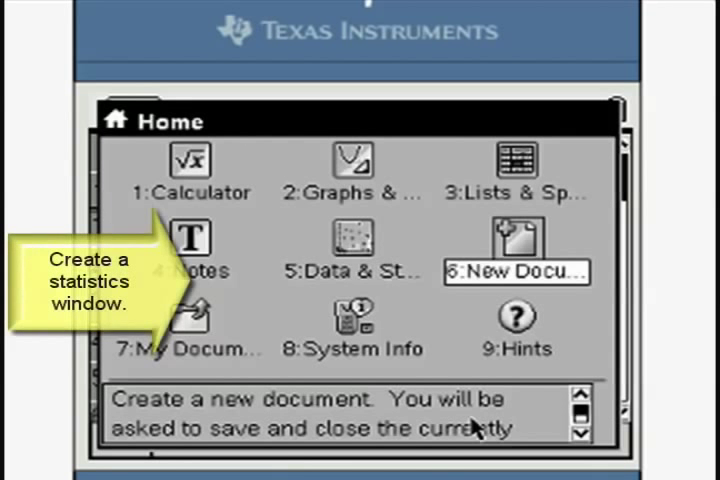
Step: Add a Data & Statistics page plotting results on the horizontal axis
left_click(516, 271)
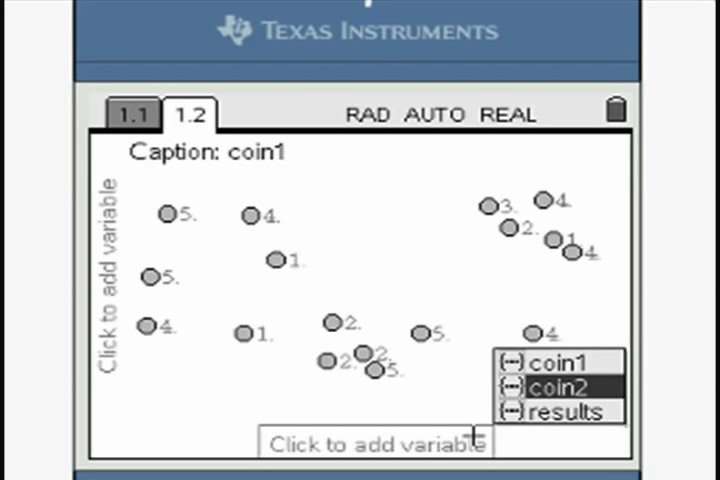
left_click(562, 412)
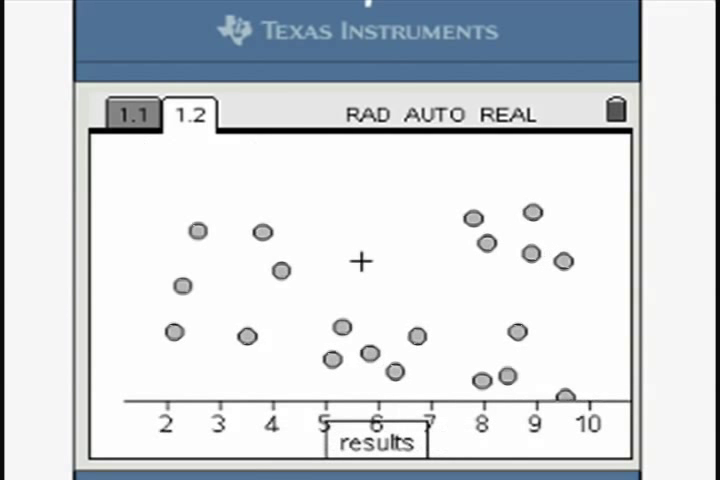